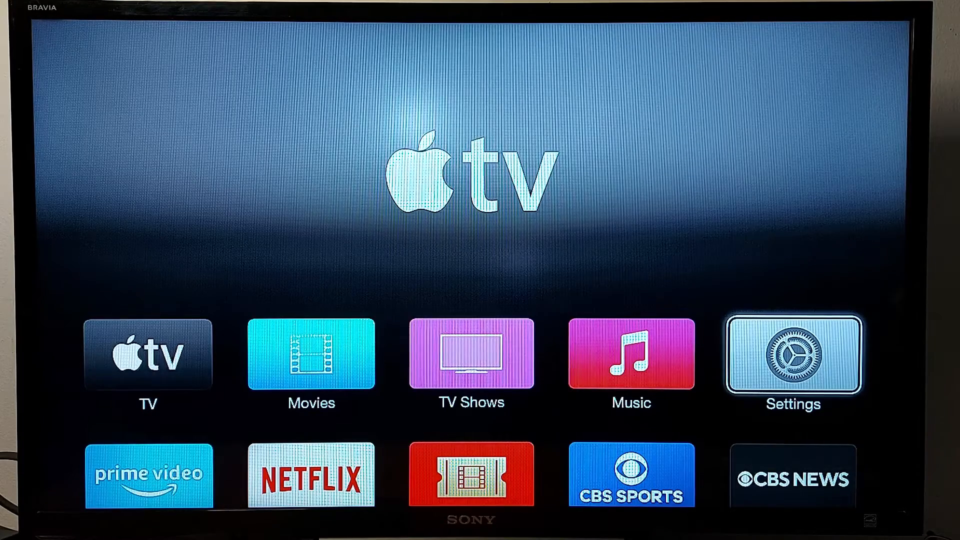
# Open Settings > General and scroll down to the Reset and Restart options
pyautogui.click(792, 356)
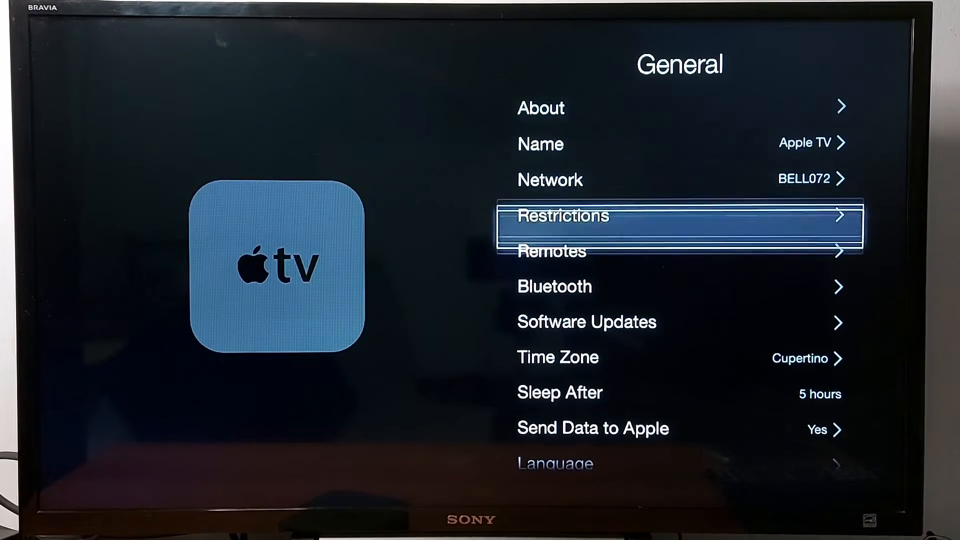
pyautogui.scroll(-3)
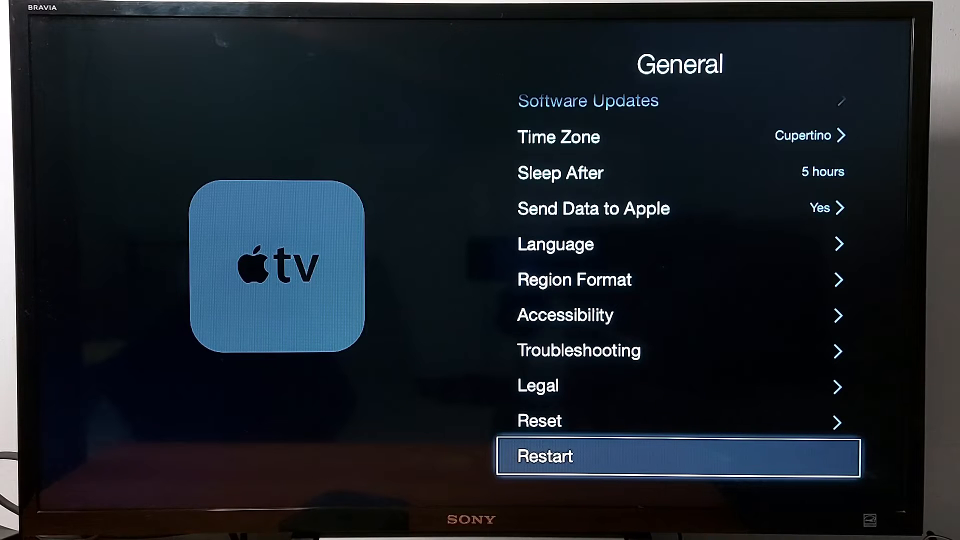
pyautogui.click(678, 456)
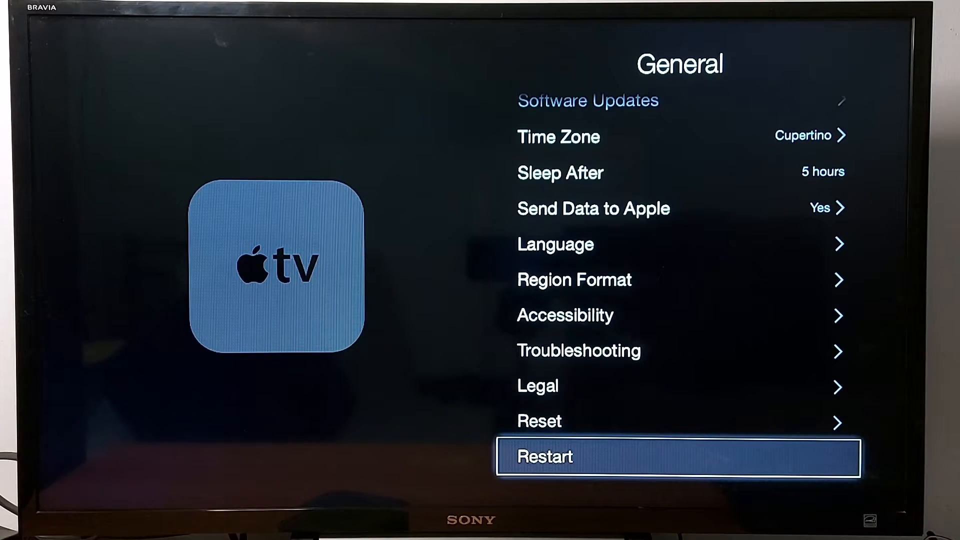
pyautogui.press('up')
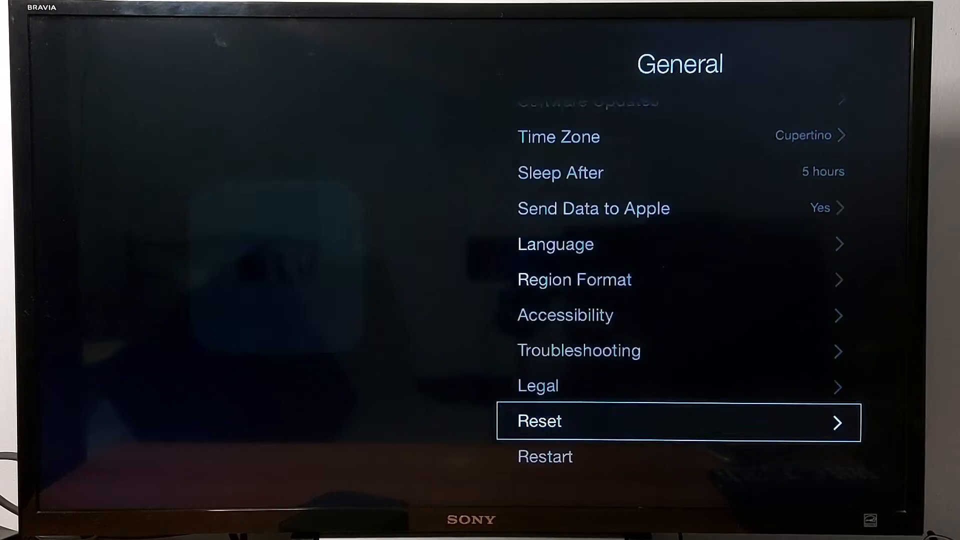
# Choose Reset All Settings under Reset and confirm it
pyautogui.click(677, 422)
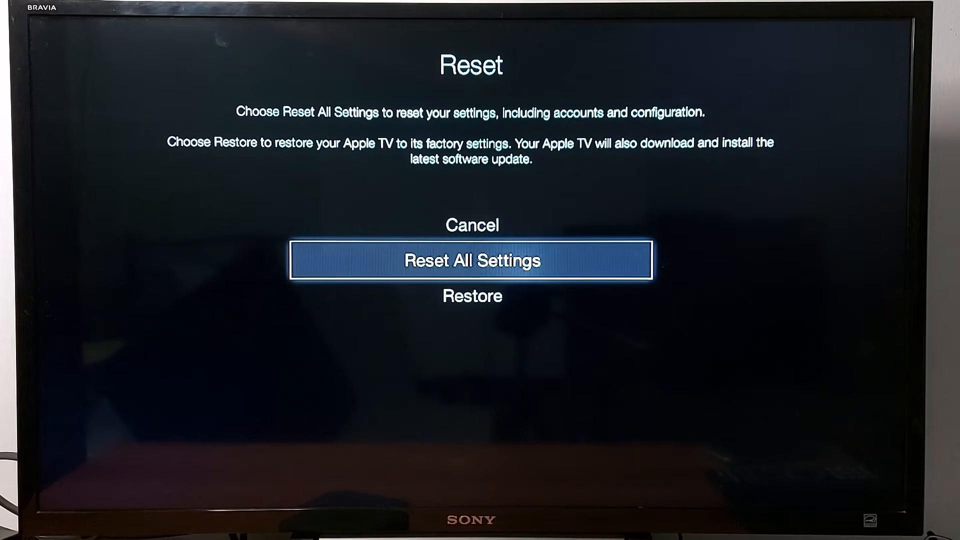
pyautogui.click(472, 260)
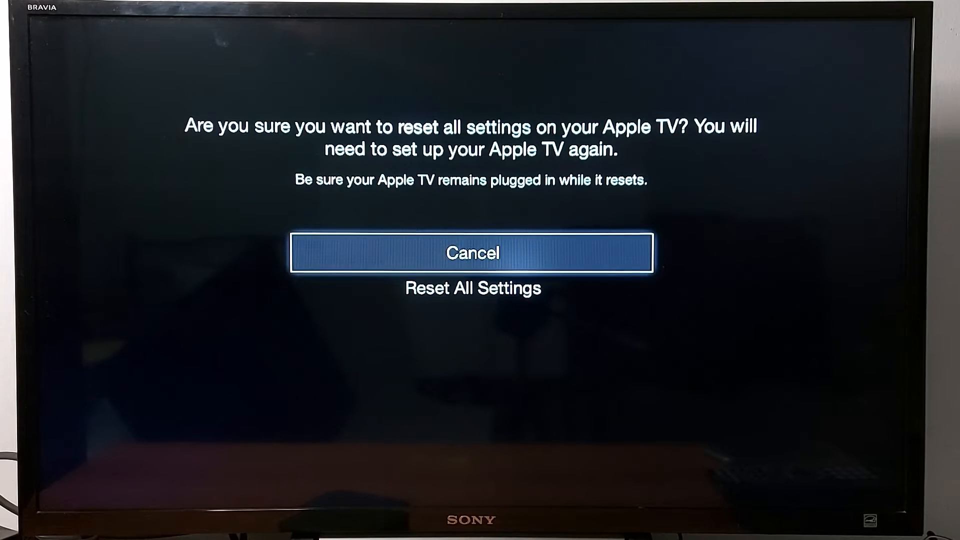
pyautogui.press('Down')
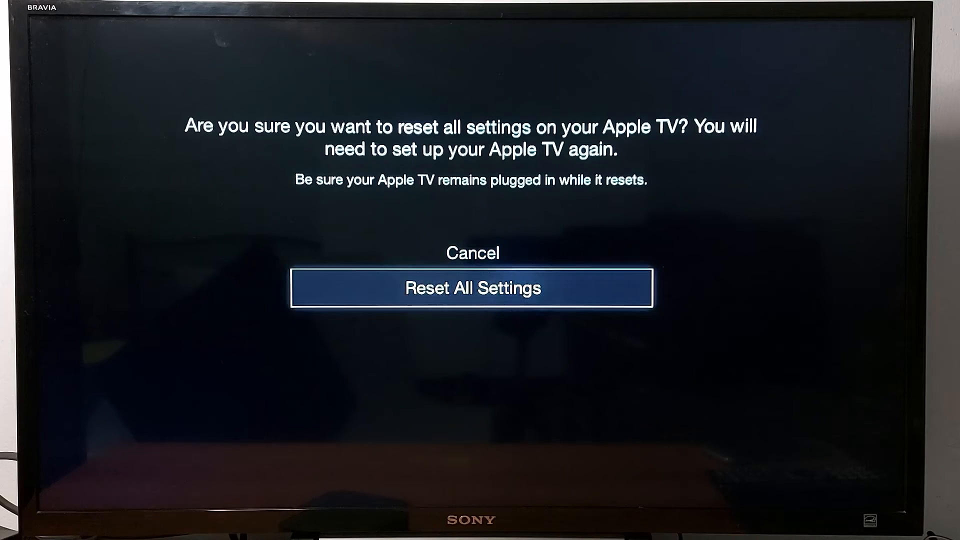
pyautogui.click(472, 287)
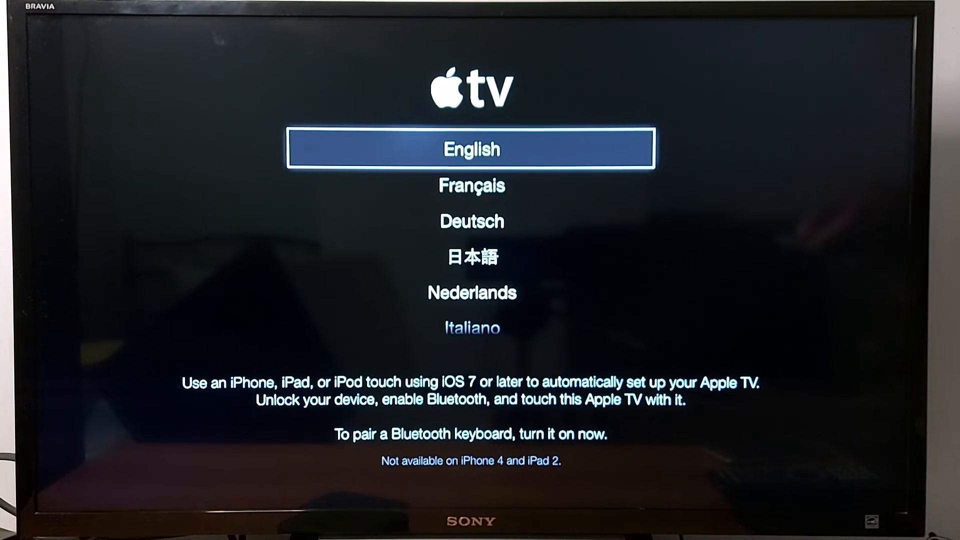
# Pick English as the setup language and wait for the Wi-Fi Network screen
pyautogui.click(471, 148)
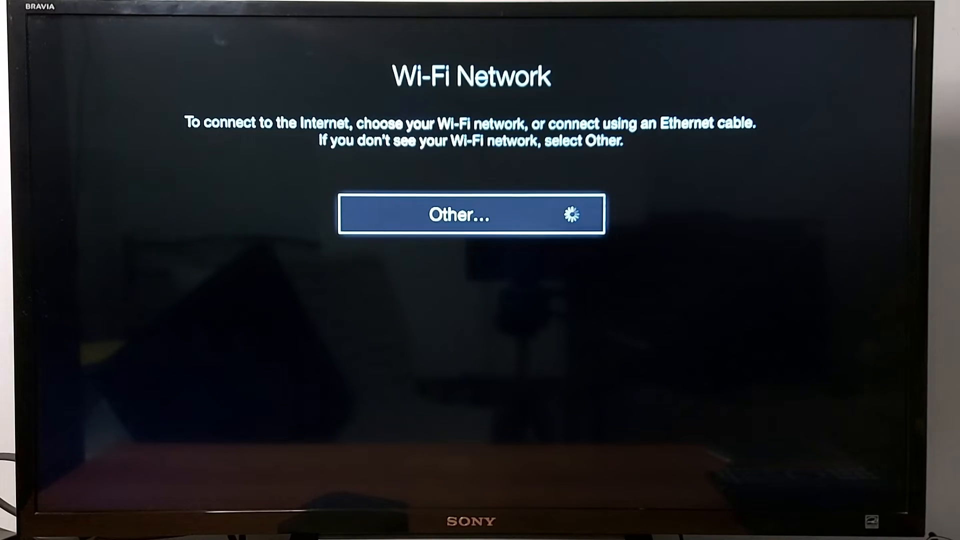
# Join the BELL072 network, entering its password on the on-screen keyboard
pyautogui.click(471, 214)
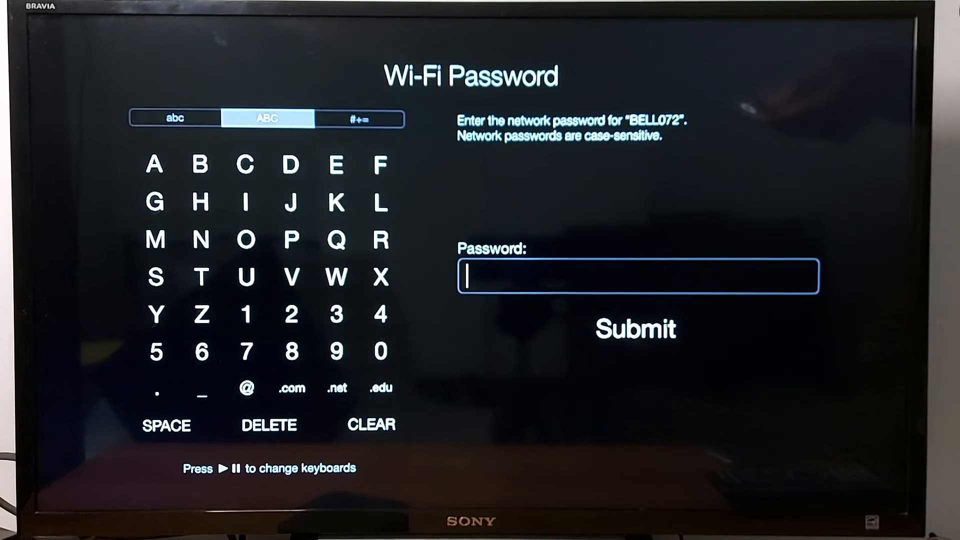
pyautogui.click(359, 118)
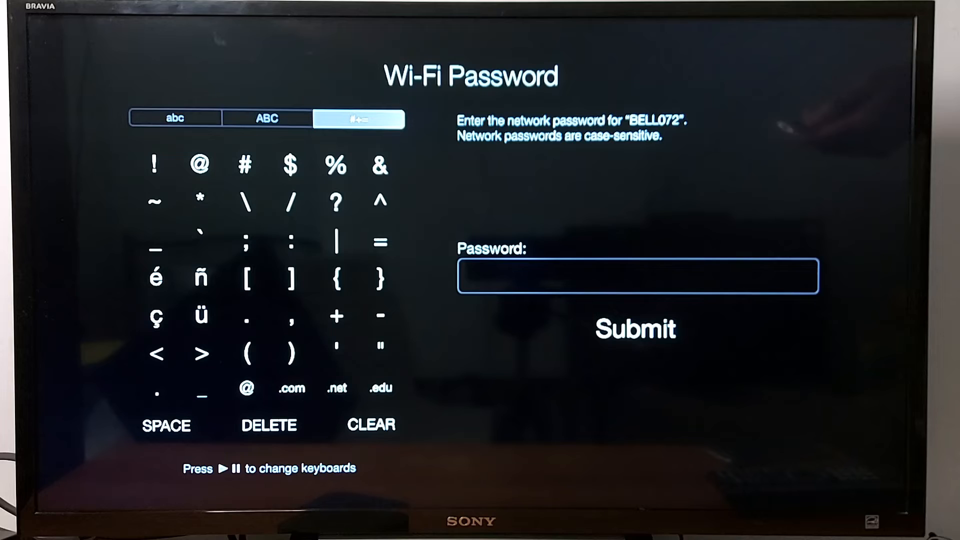
pyautogui.click(266, 117)
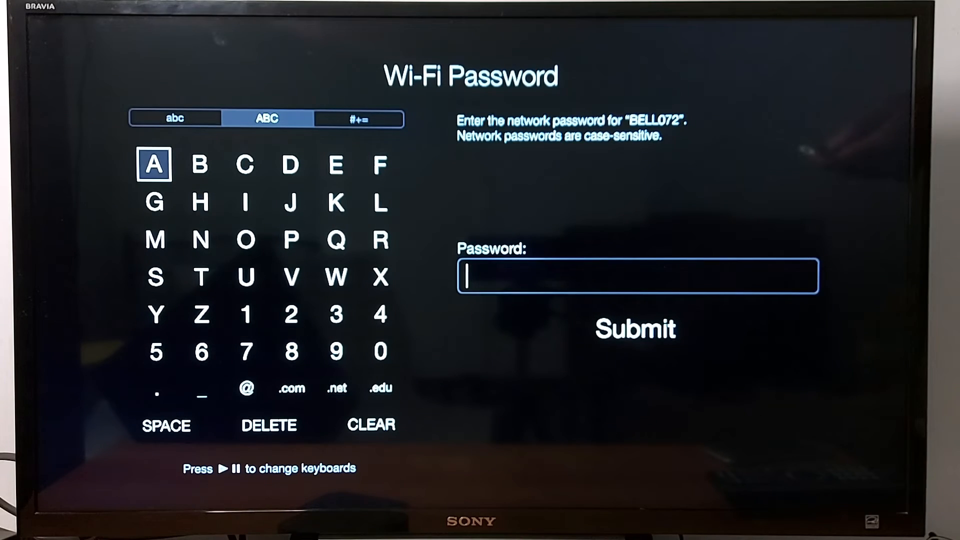
pyautogui.click(635, 328)
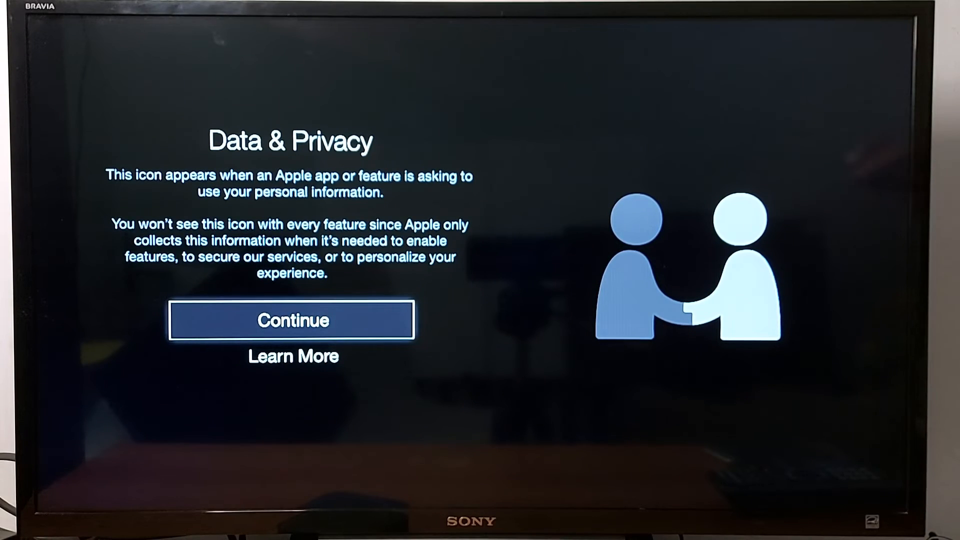
# Continue past Data & Privacy and agree to send usage data to Apple
pyautogui.click(292, 320)
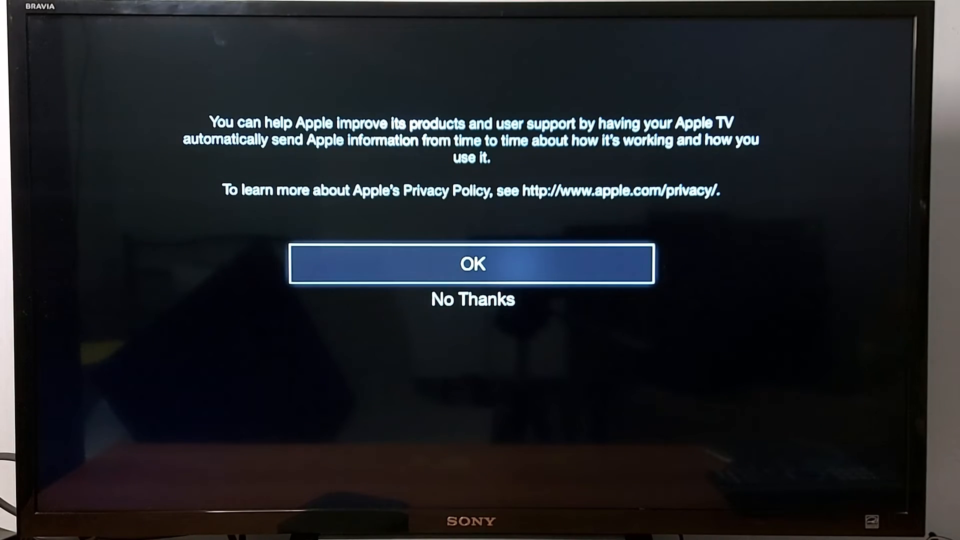
pyautogui.click(473, 263)
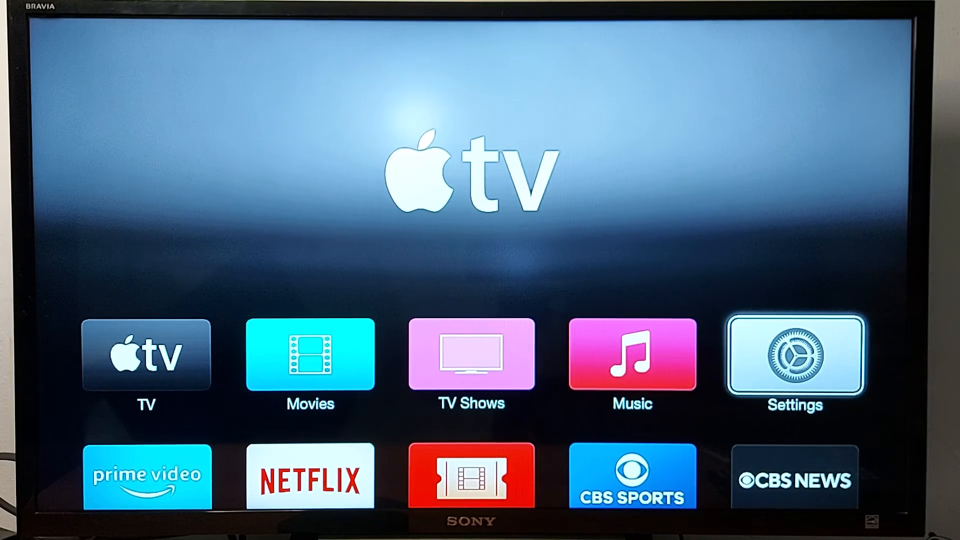
pyautogui.click(794, 355)
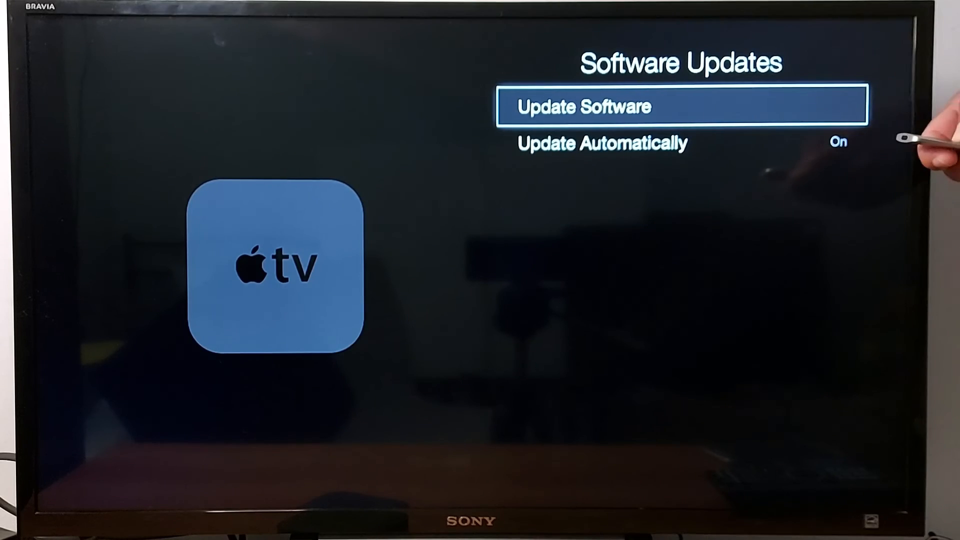
pyautogui.press('Down')
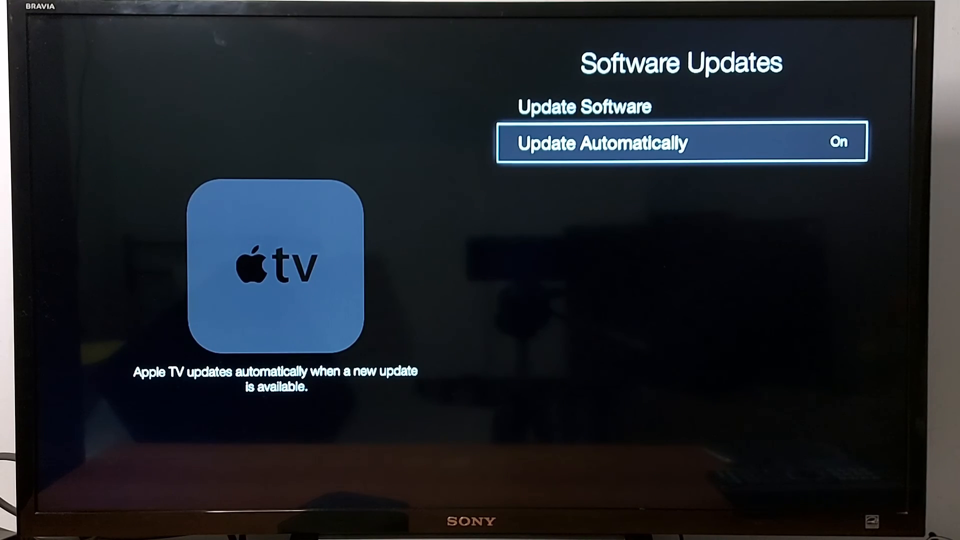
pyautogui.press('menu')
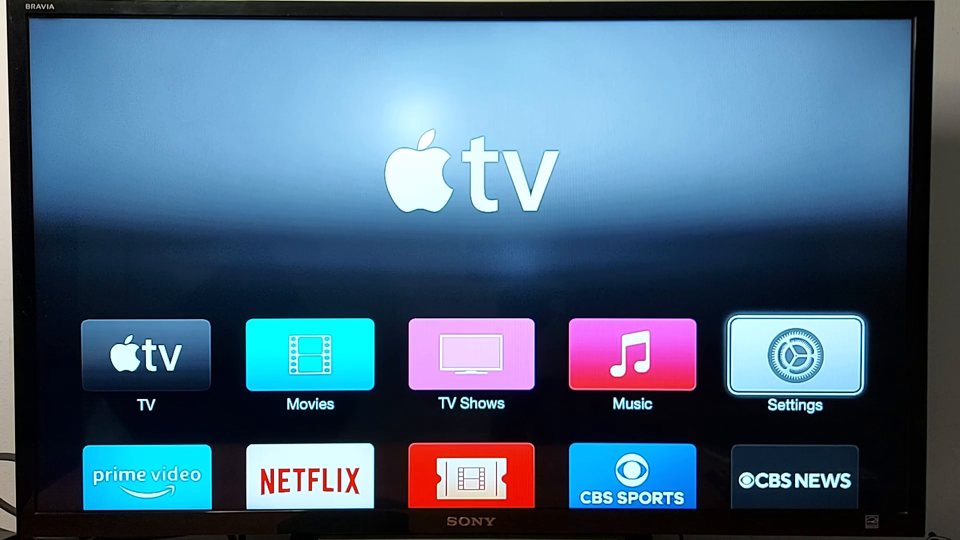